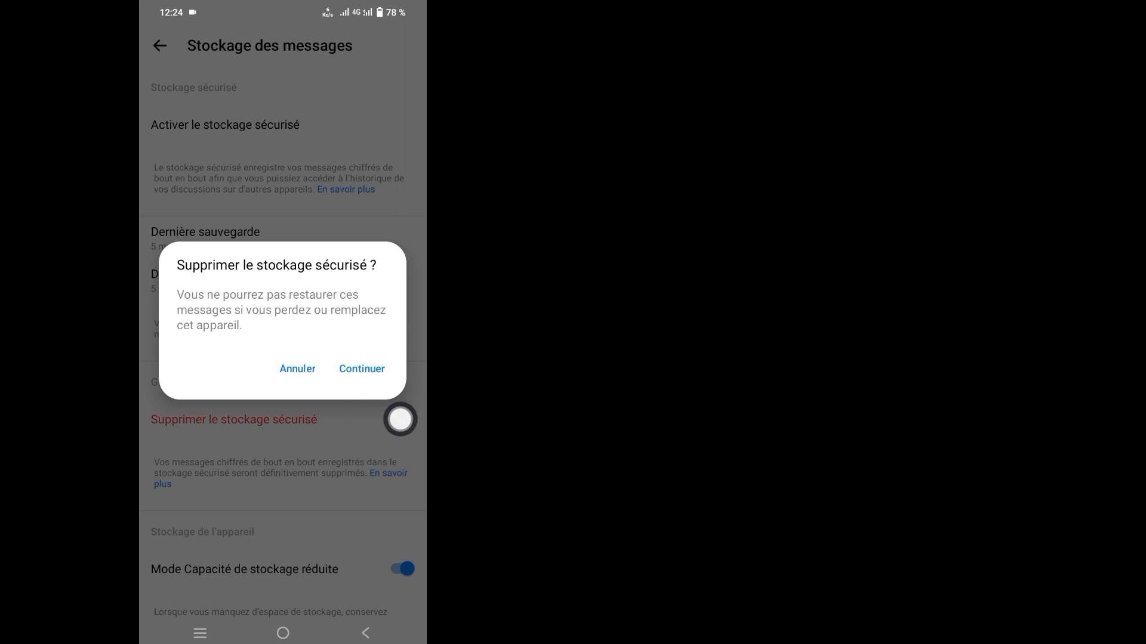
left_click(361, 369)
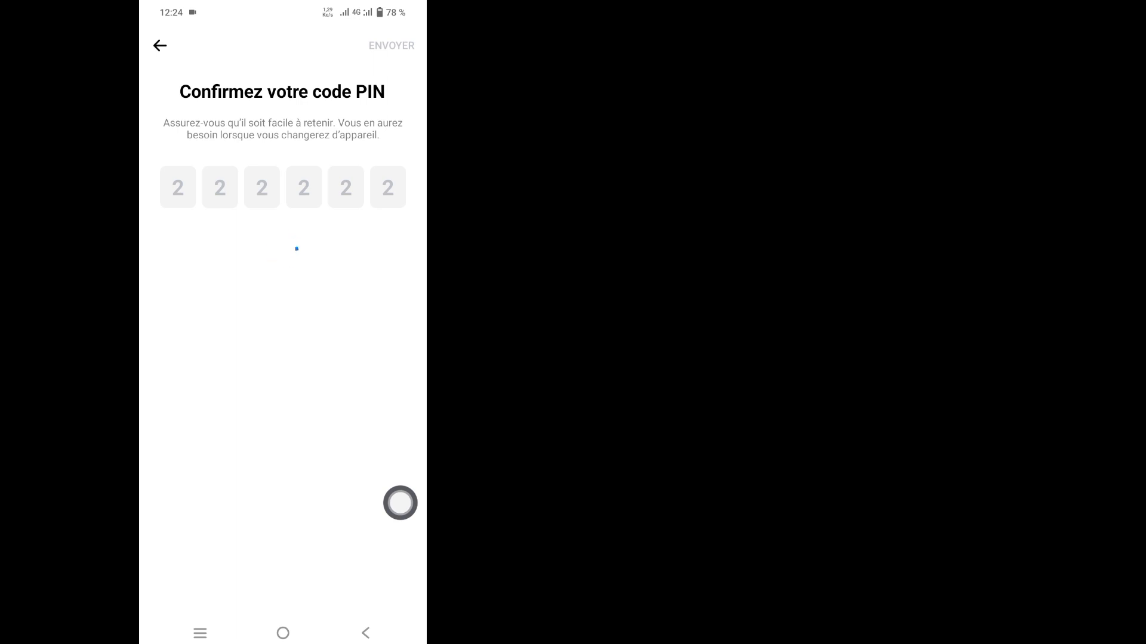